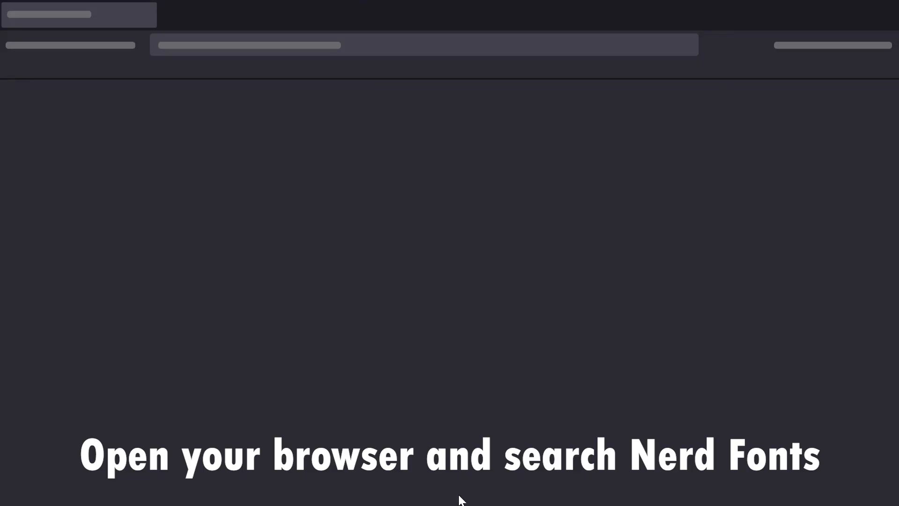
# Step: Search Google for 'nerd fonts' and land on the nerdfonts.com home page
pyautogui.write('ner')
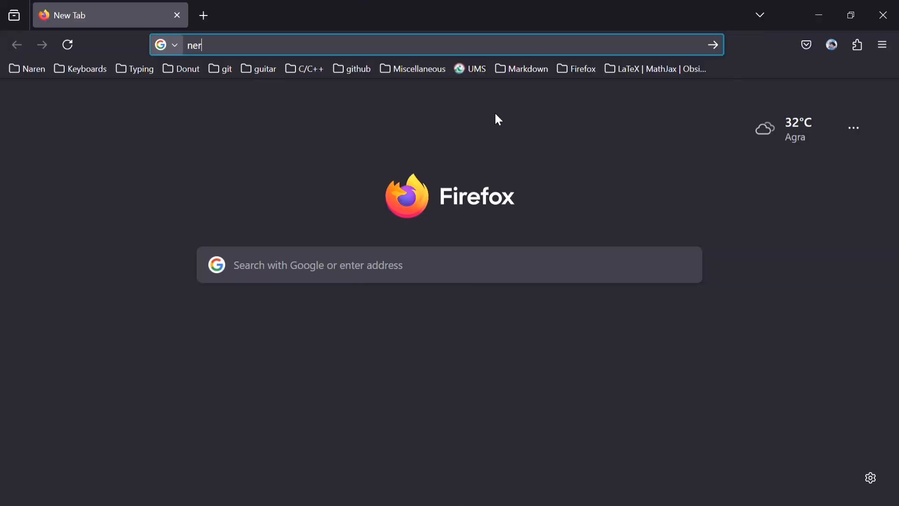
pyautogui.press('Return')
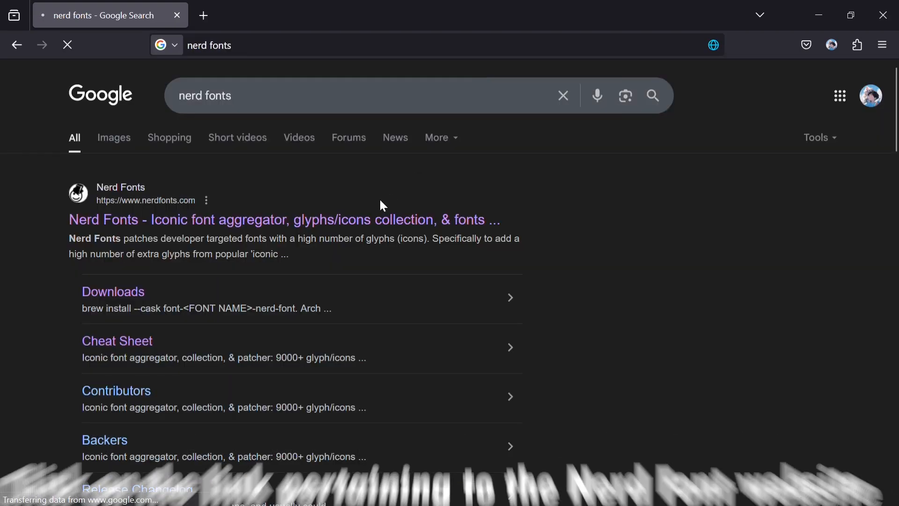
pyautogui.click(284, 219)
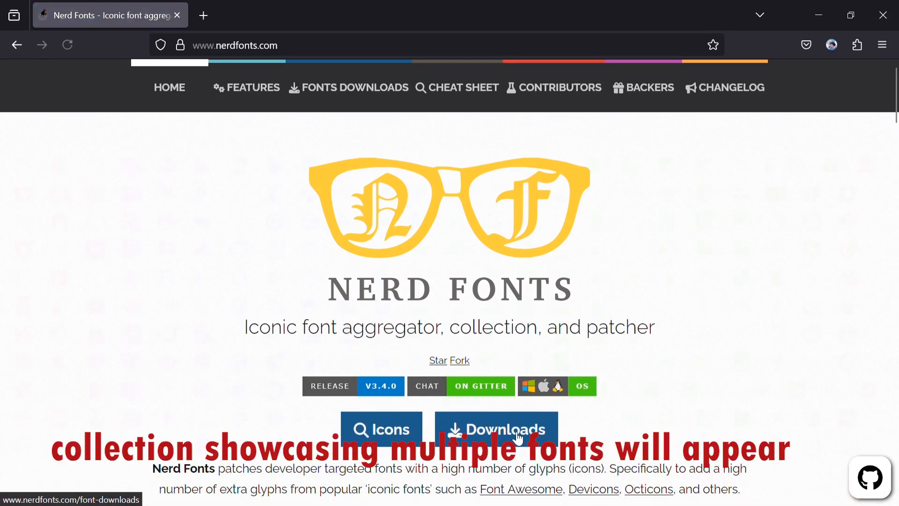
# Step: Go to the Downloads page and bring the CaskaydiaCove Nerd Font entry into view
pyautogui.click(496, 430)
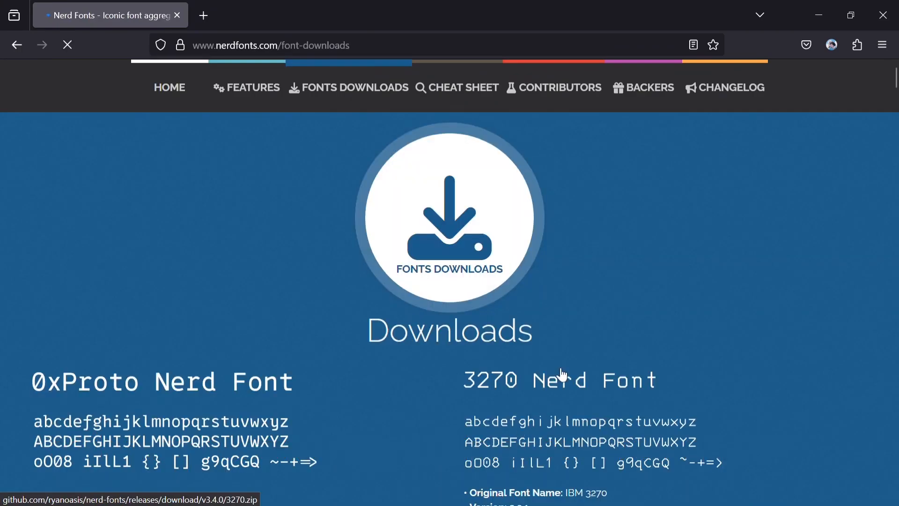
pyautogui.scroll(-3)
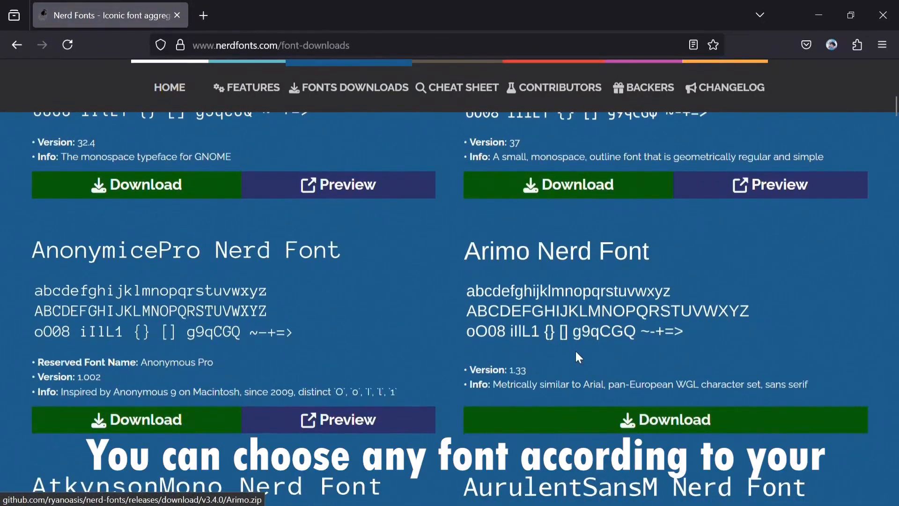
pyautogui.scroll(-3)
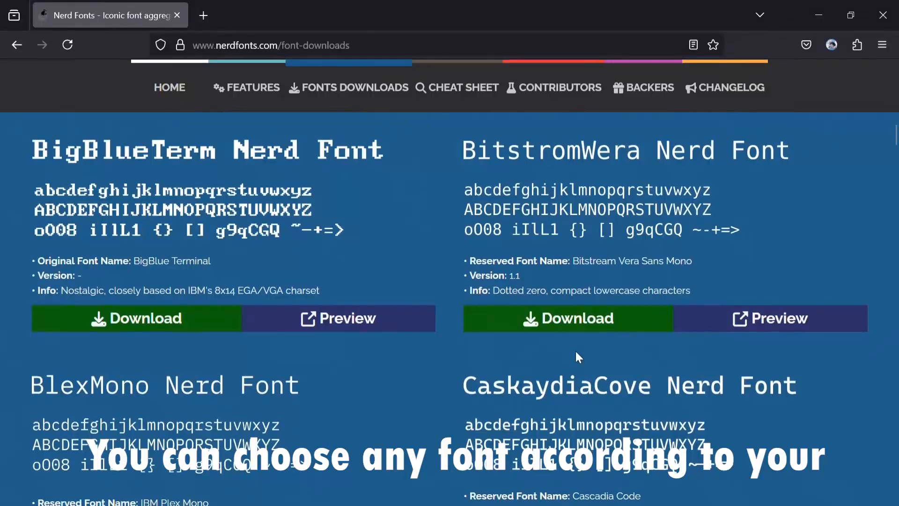
pyautogui.scroll(-3)
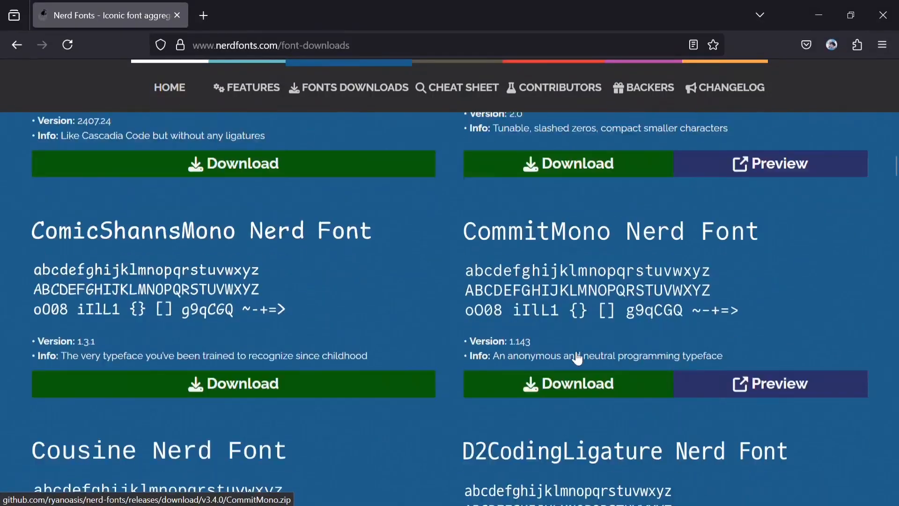
pyautogui.scroll(-3)
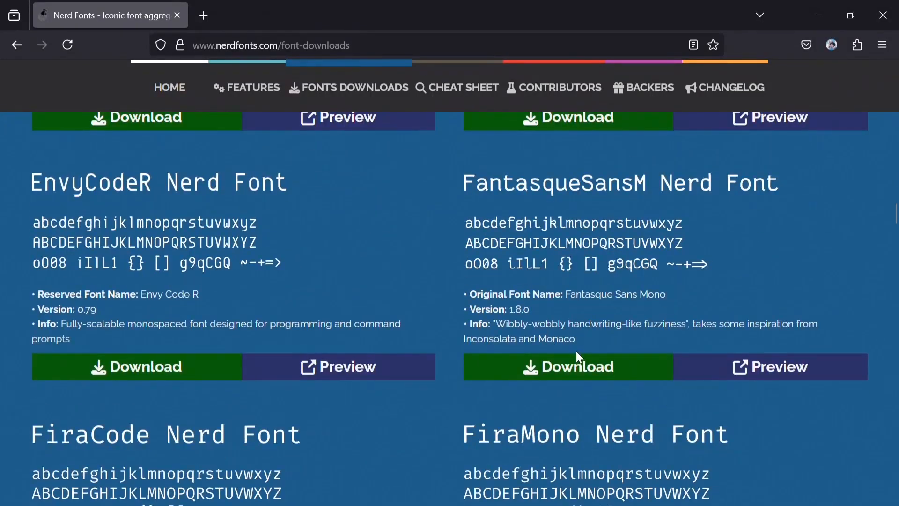
pyautogui.scroll(3)
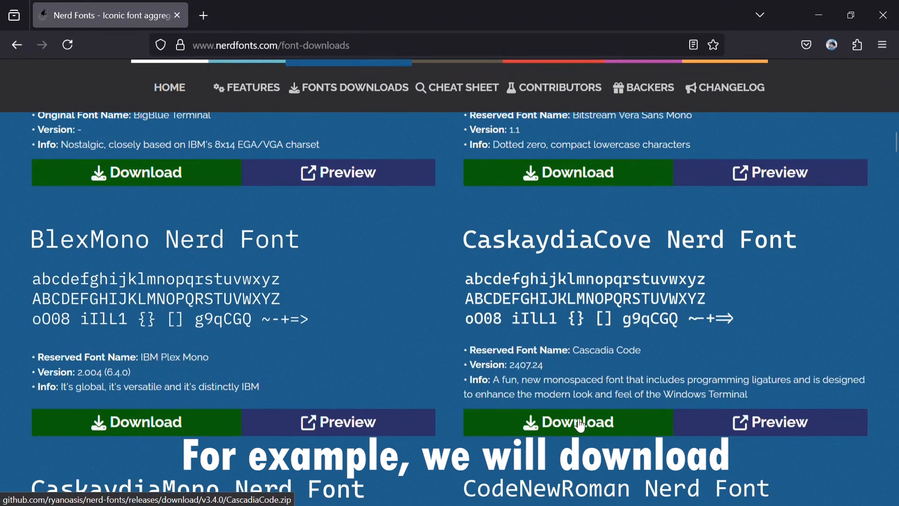
# Step: Download CascadiaCode.zip (52.2 MB) for CaskaydiaCove and show it in the Downloads folder
pyautogui.click(567, 423)
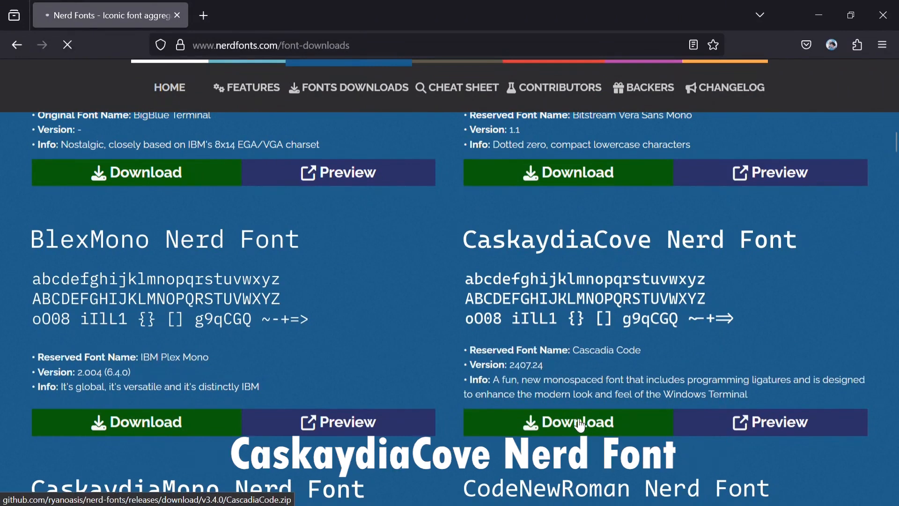
pyautogui.click(567, 422)
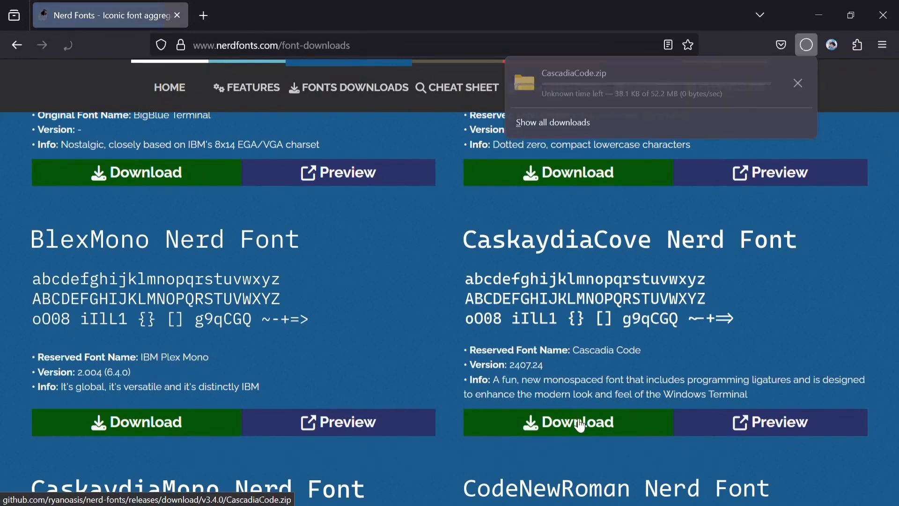
pyautogui.click(796, 84)
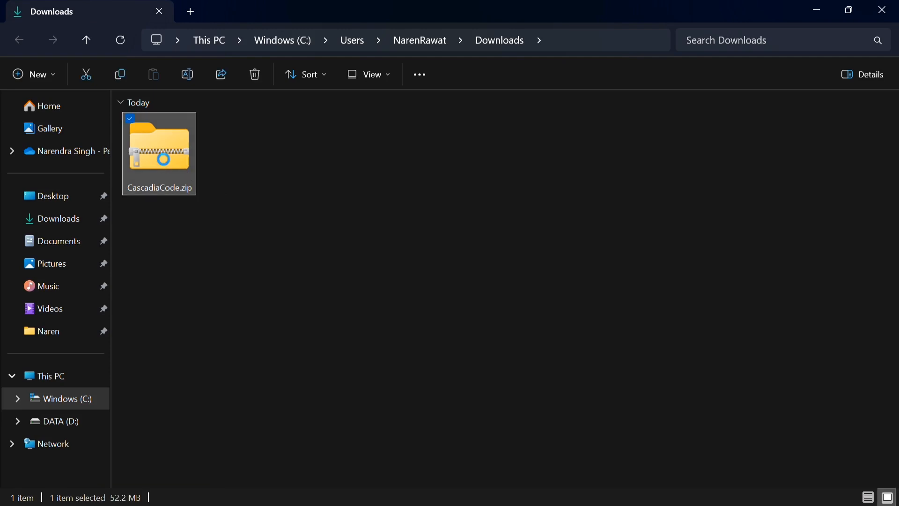
# Step: Extract CascadiaCode.zip in Downloads into a CascadiaCode folder of 38 items
pyautogui.click(160, 149)
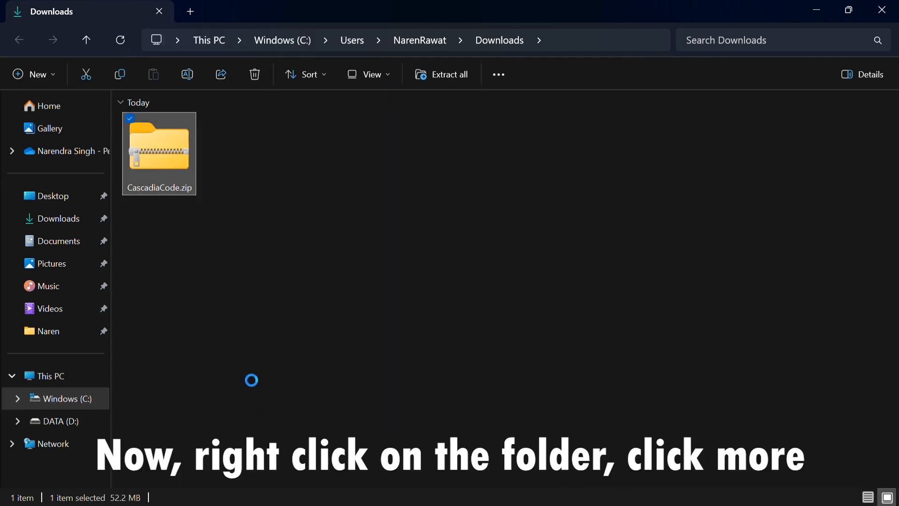
pyautogui.rightClick(159, 152)
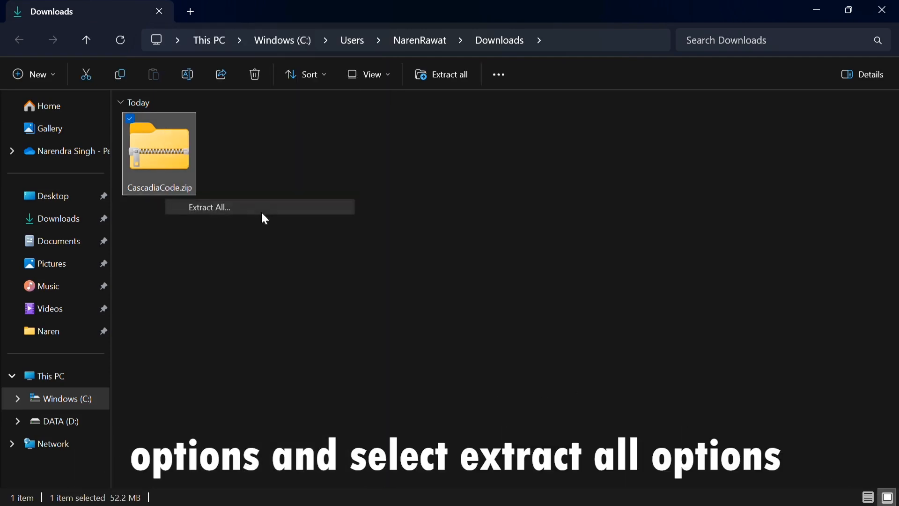
pyautogui.click(208, 206)
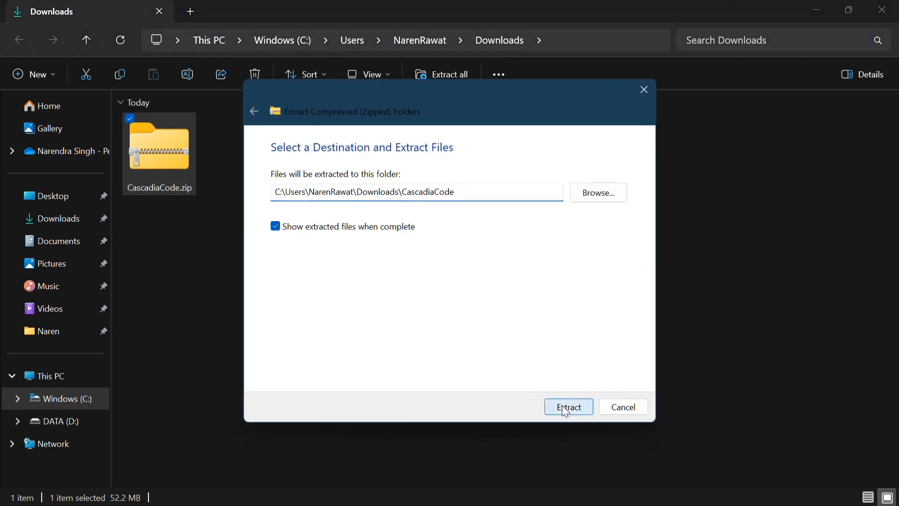
pyautogui.click(569, 406)
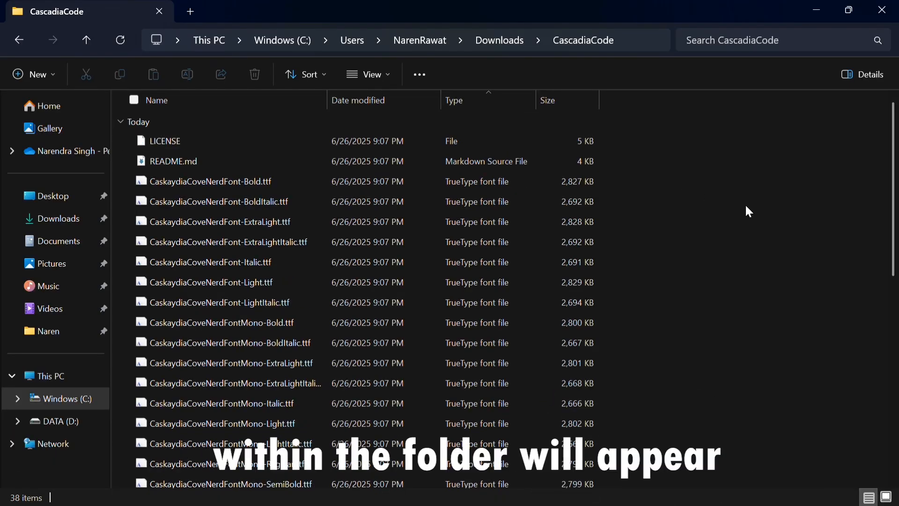
# Step: Select all 36 CaskaydiaCove .ttf files and bring up their Install option
pyautogui.click(134, 100)
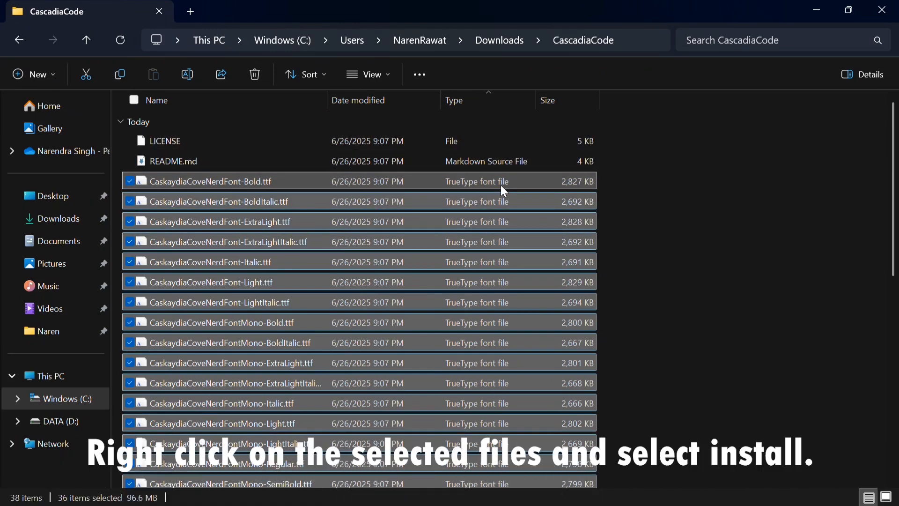
pyautogui.rightClick(501, 181)
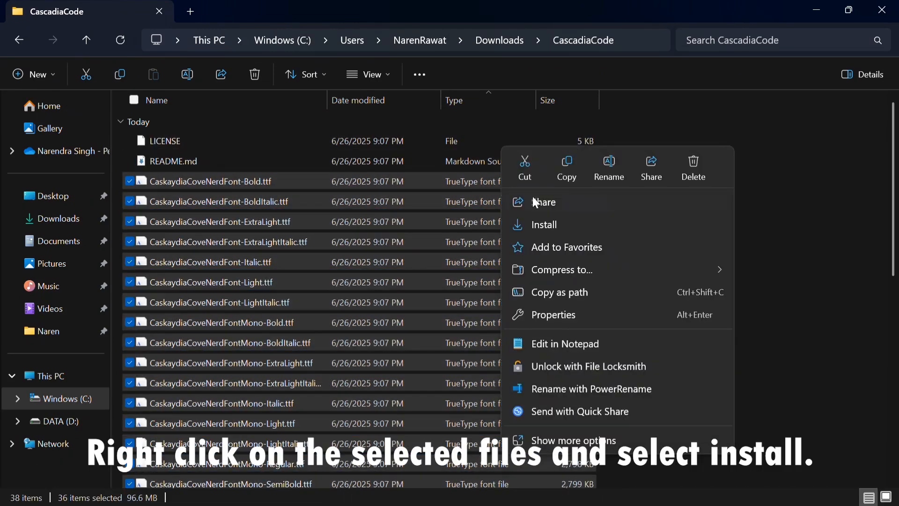